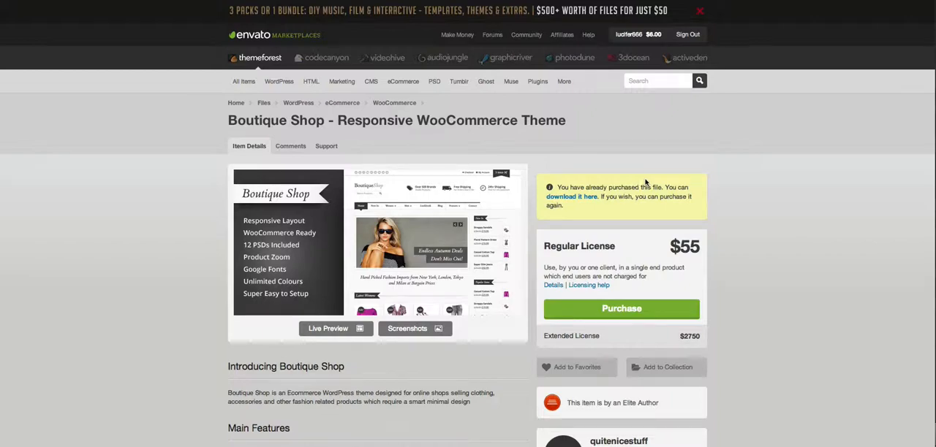
pyautogui.scroll(-3)
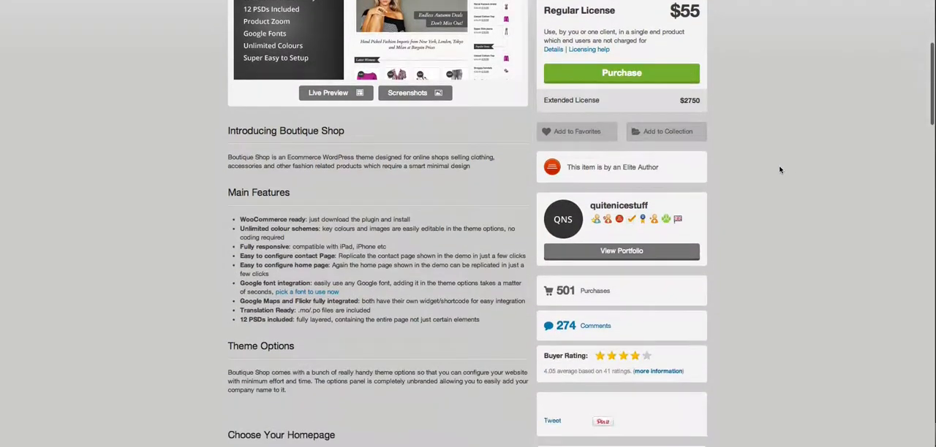
pyautogui.scroll(-3)
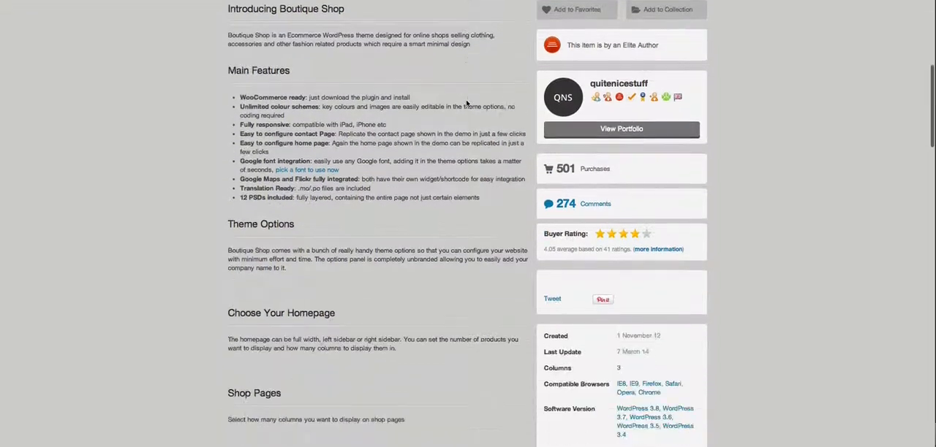
pyautogui.scroll(-3)
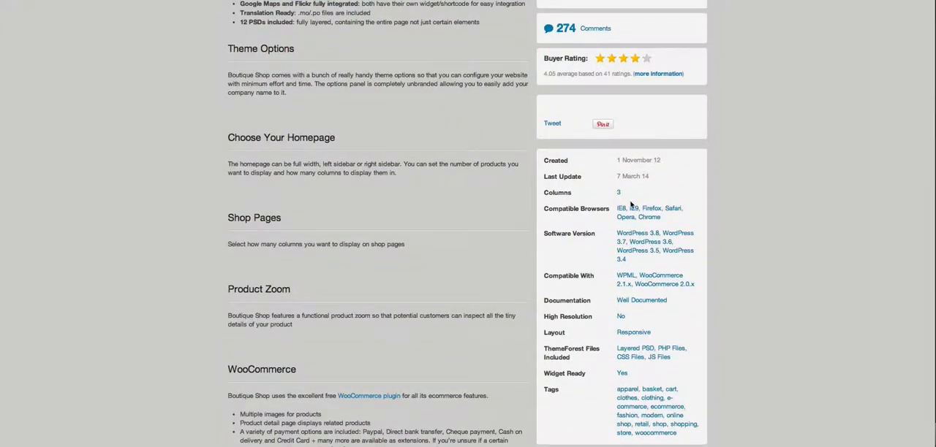
pyautogui.scroll(-3)
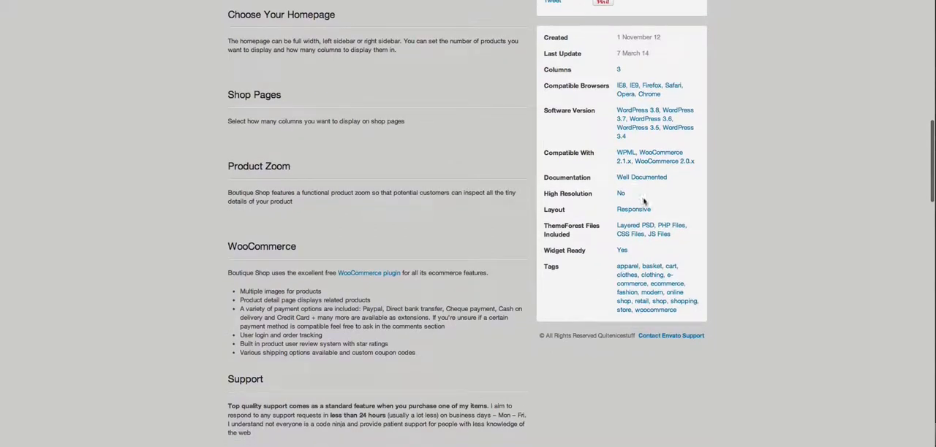
pyautogui.scroll(-3)
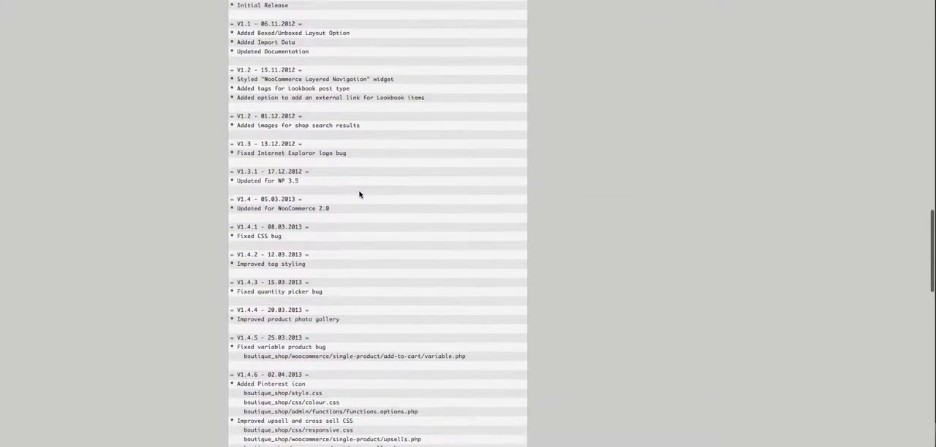
pyautogui.scroll(-3)
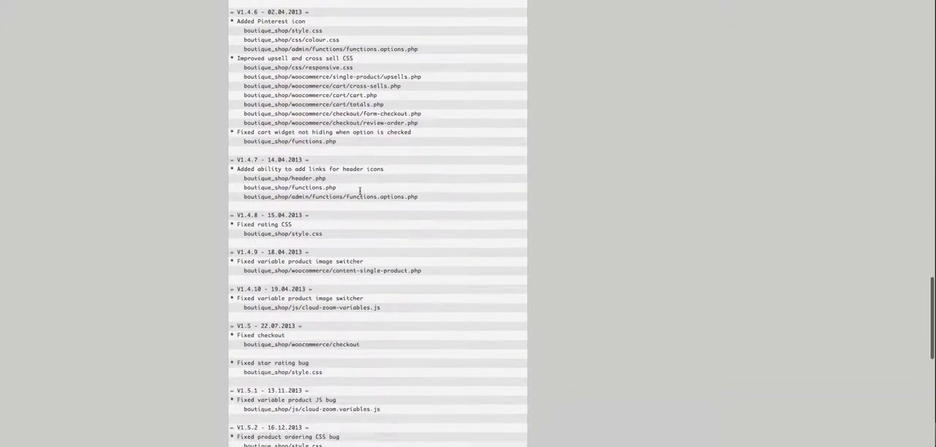
pyautogui.scroll(-3)
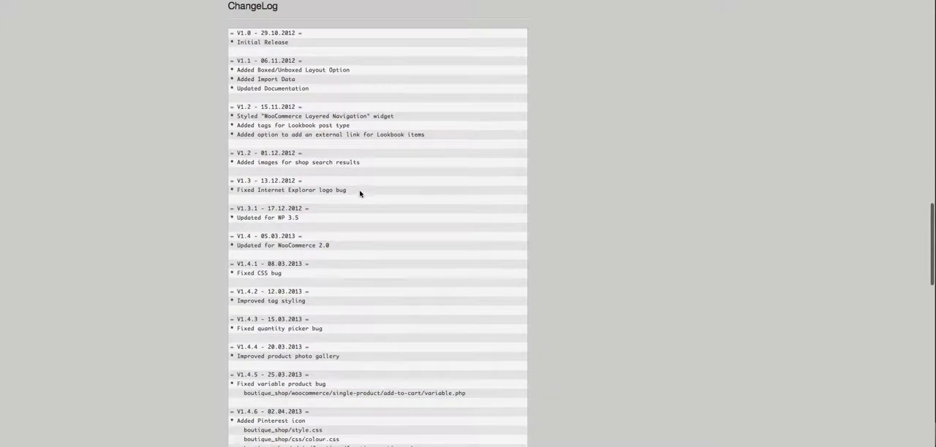
pyautogui.scroll(-3)
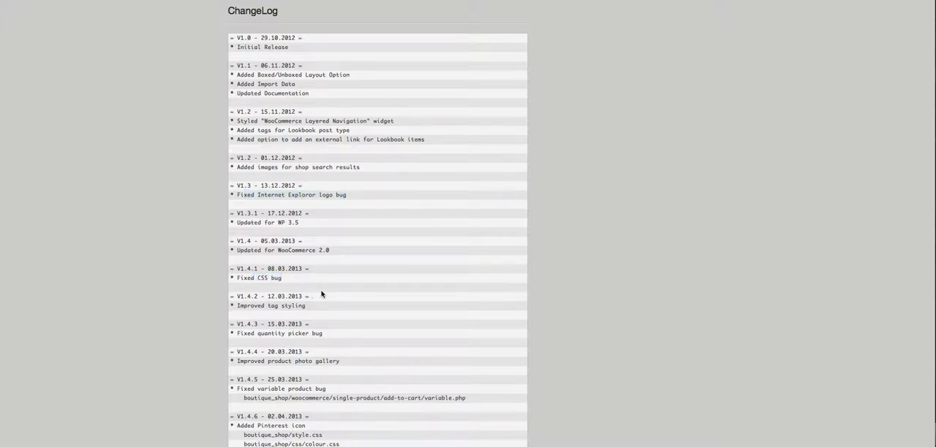
pyautogui.scroll(-3)
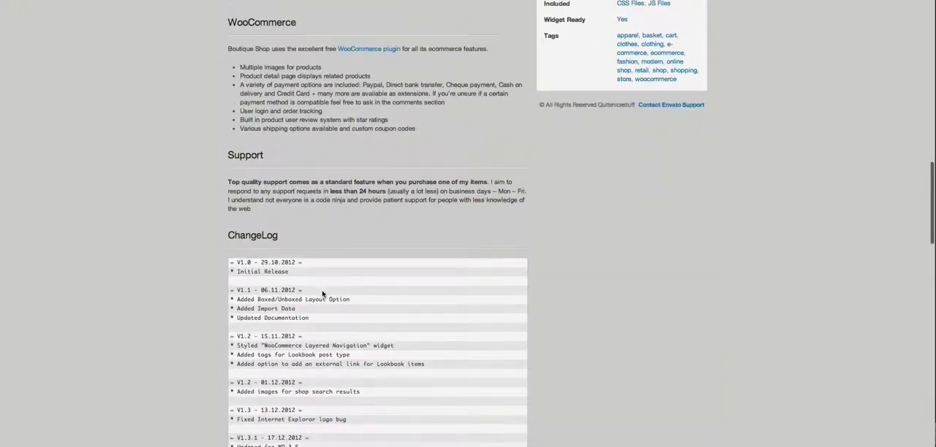
pyautogui.scroll(-3)
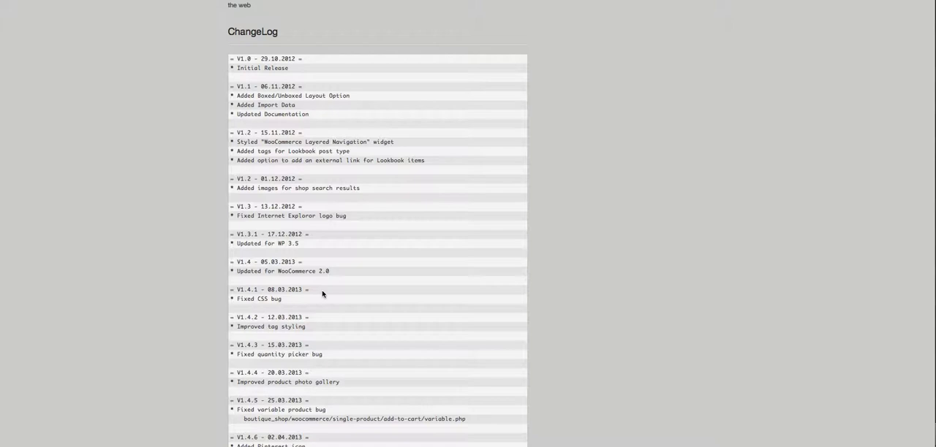
pyautogui.moveTo(551, 262)
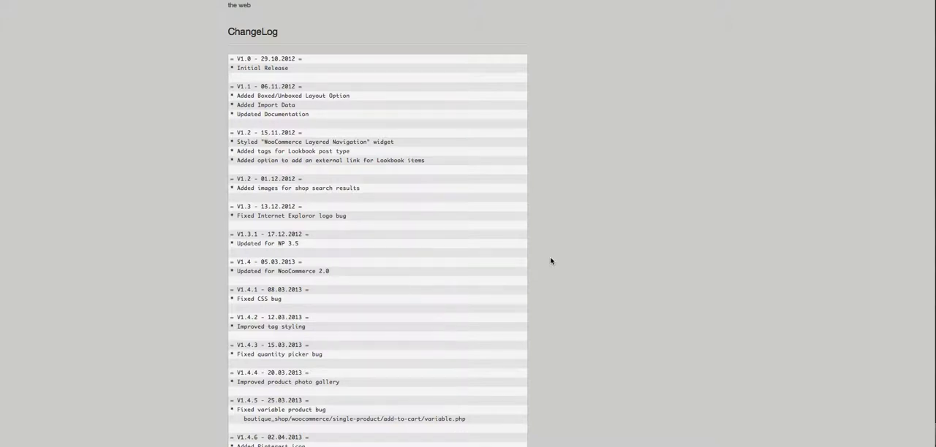
pyautogui.scroll(-3)
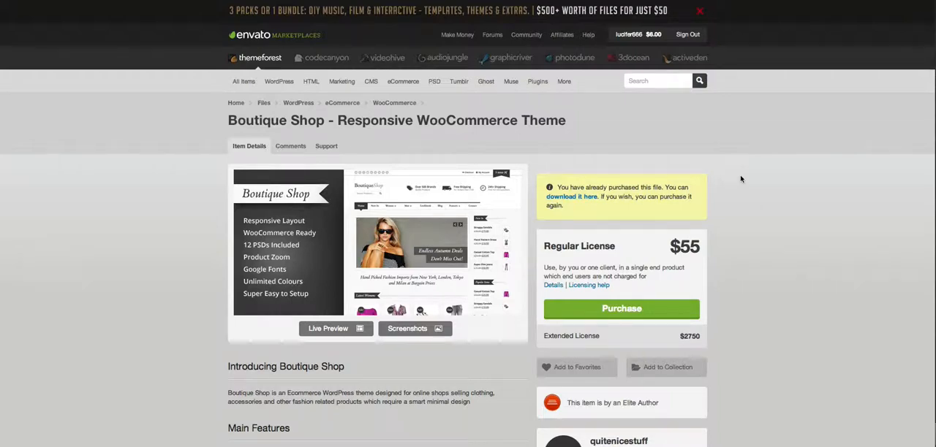
pyautogui.scroll(-3)
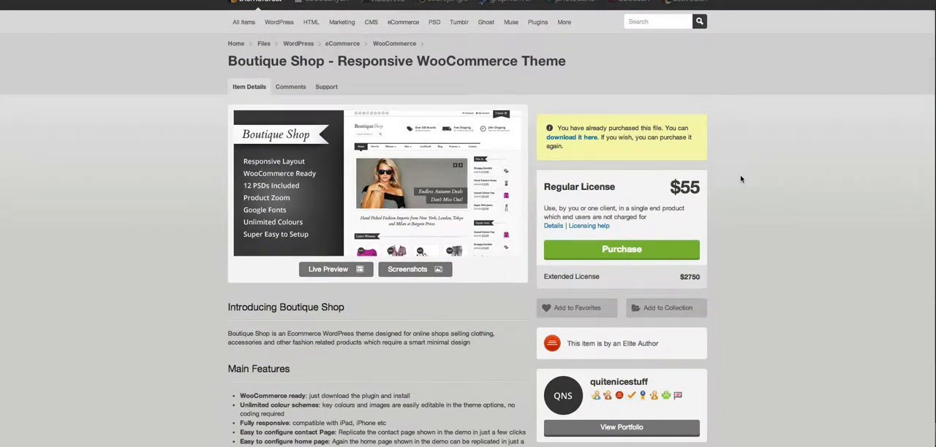
pyautogui.scroll(-3)
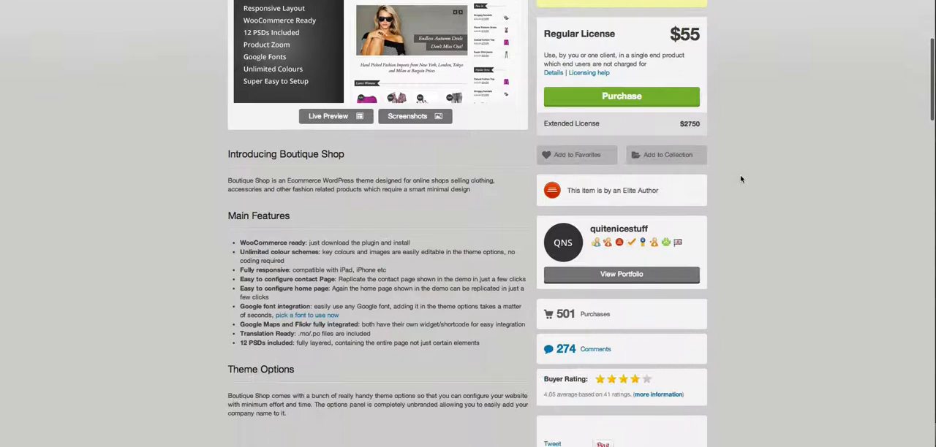
pyautogui.scroll(-3)
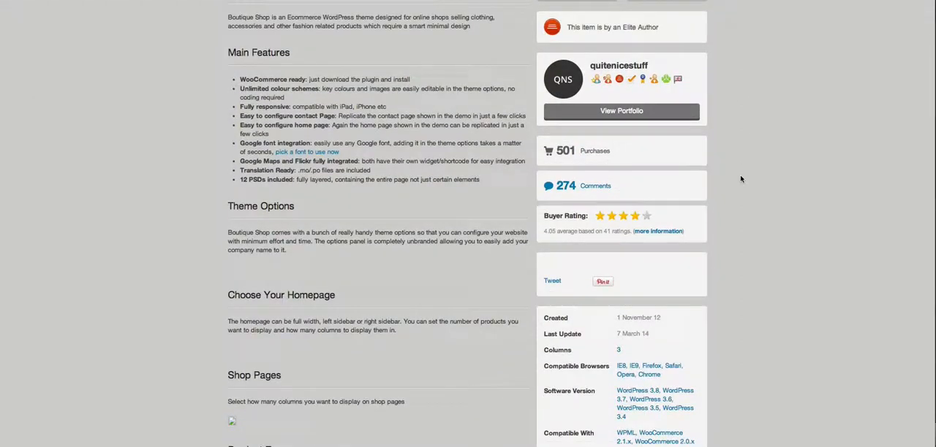
pyautogui.scroll(-3)
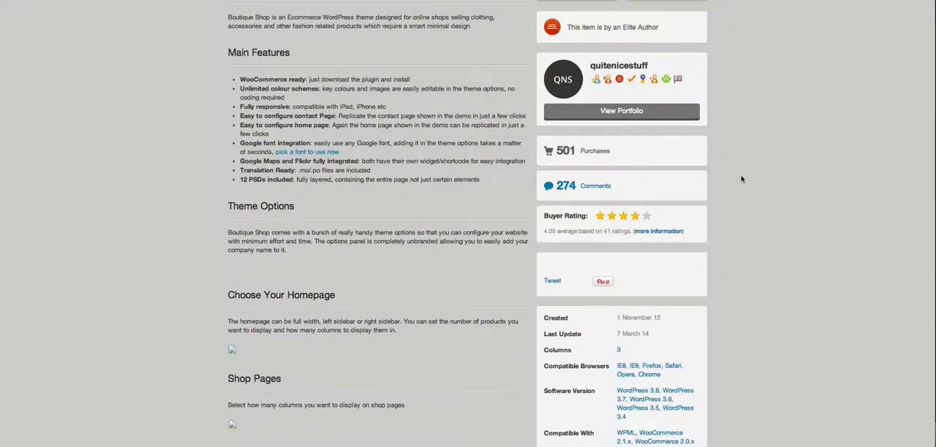
pyautogui.scroll(-3)
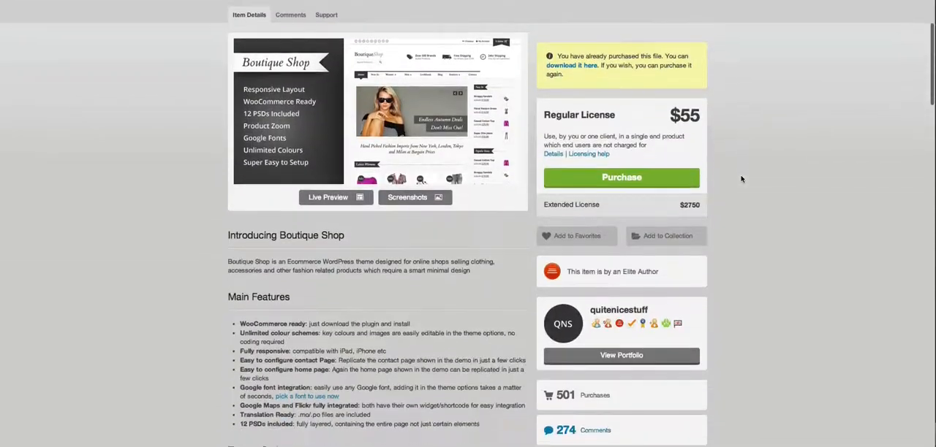
pyautogui.scroll(-3)
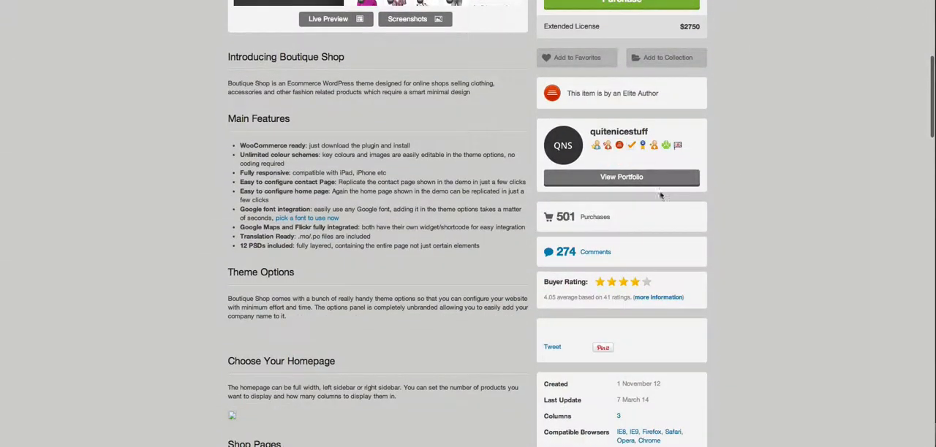
pyautogui.scroll(3)
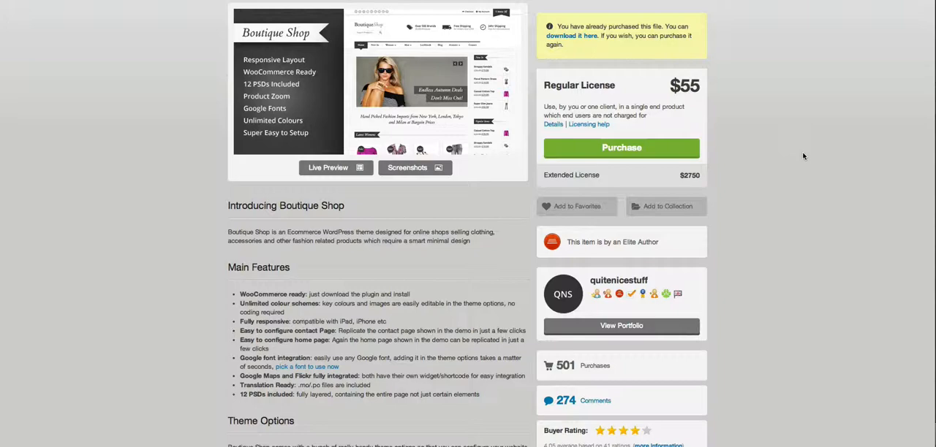
pyautogui.scroll(-3)
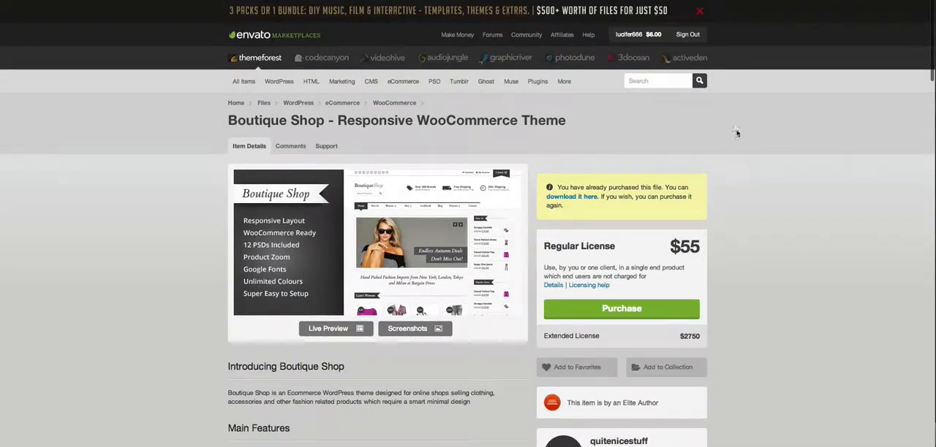
pyautogui.scroll(-3)
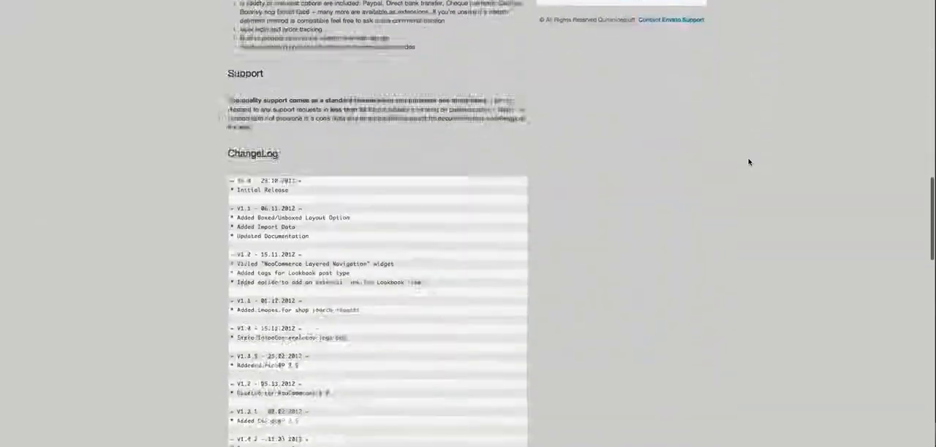
pyautogui.scroll(-3)
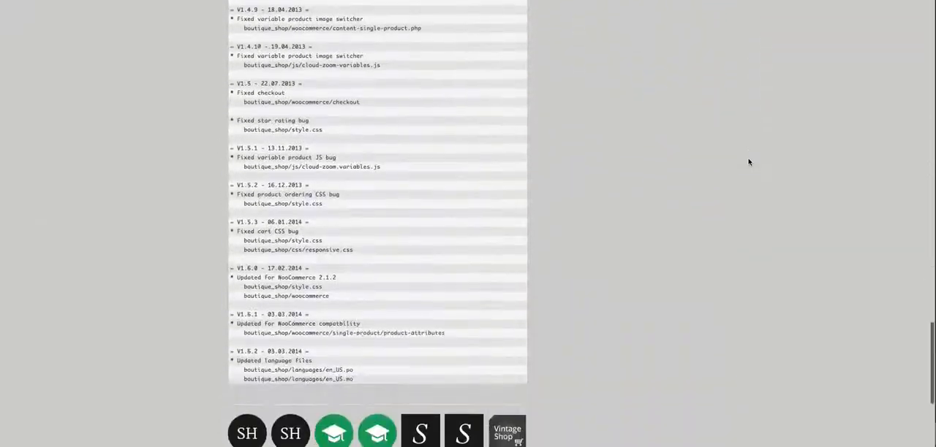
pyautogui.scroll(3)
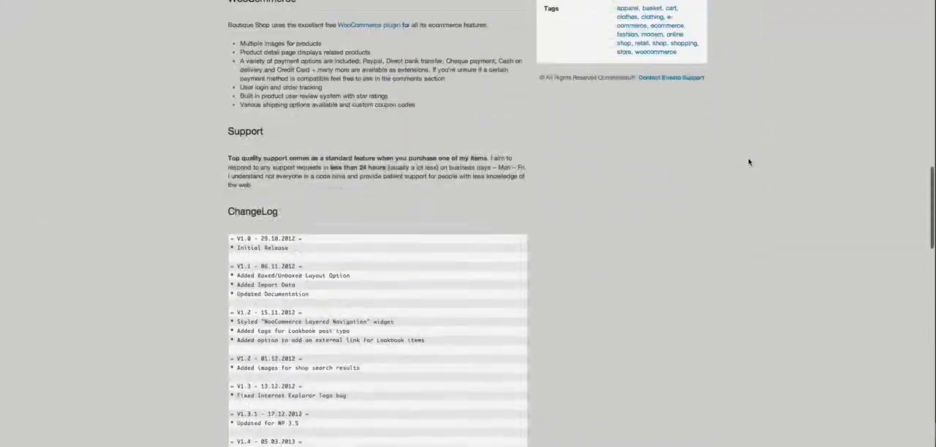